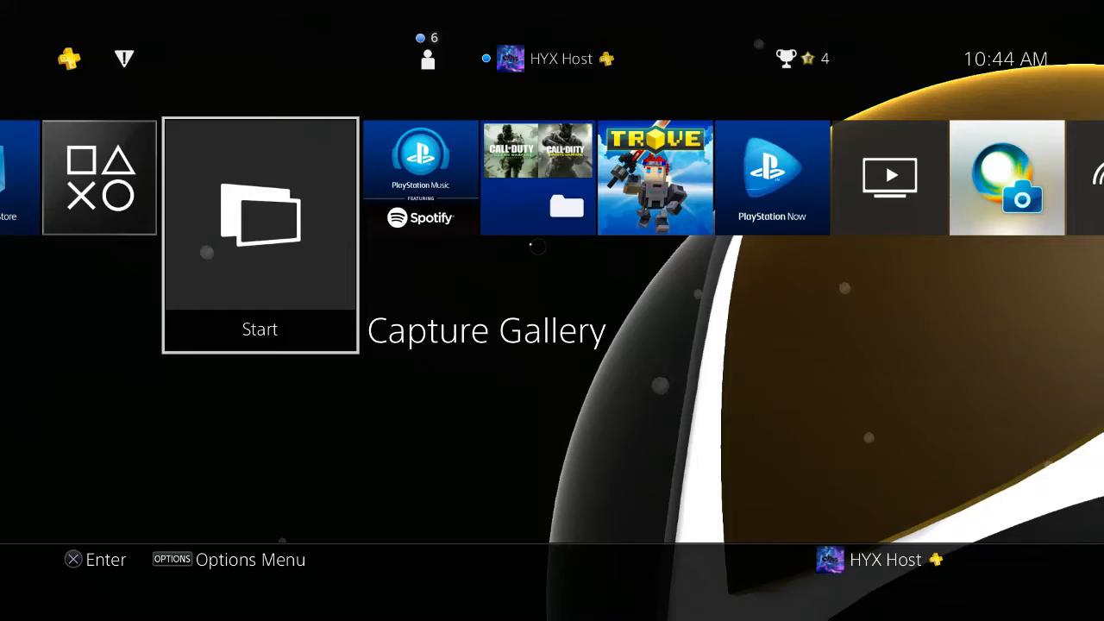
# - Open Capture Gallery from the Library on the home screen
pyautogui.press('right')
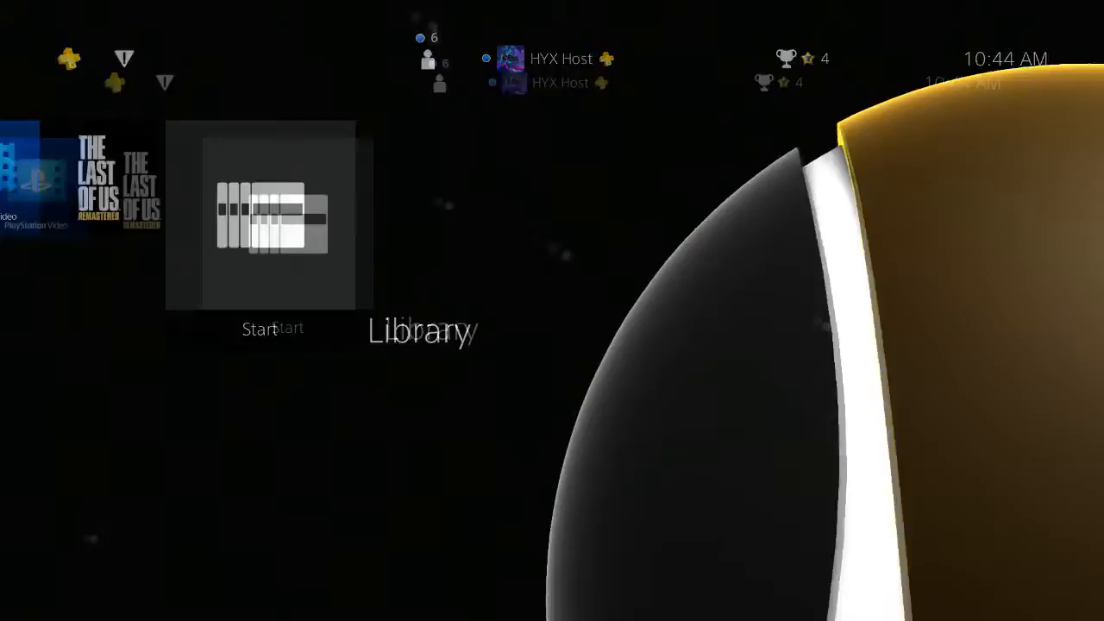
pyautogui.click(273, 216)
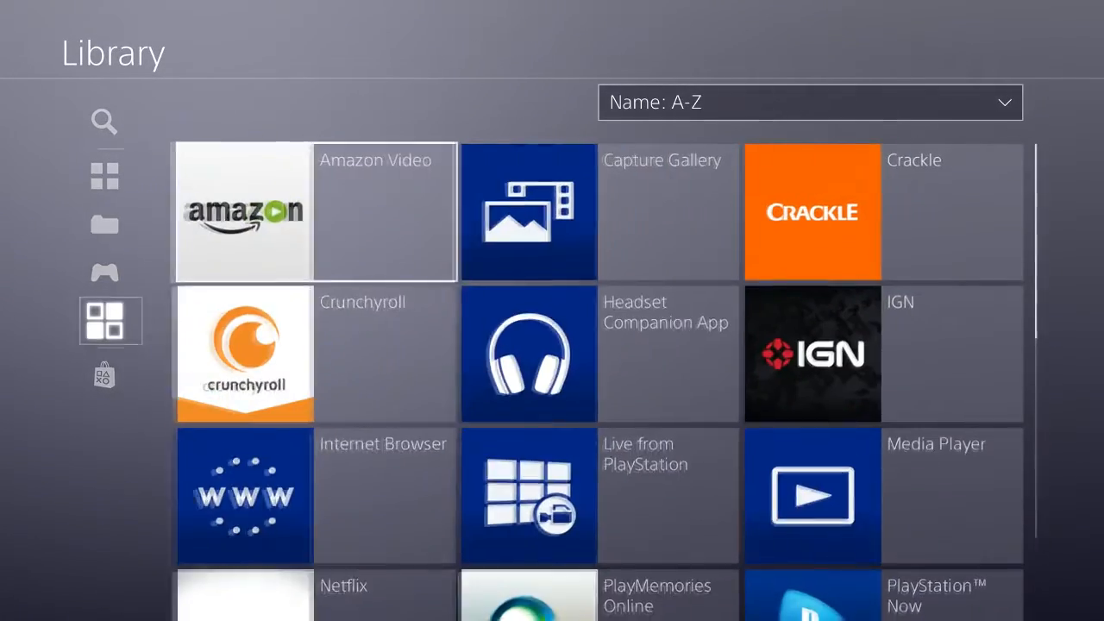
pyautogui.click(528, 211)
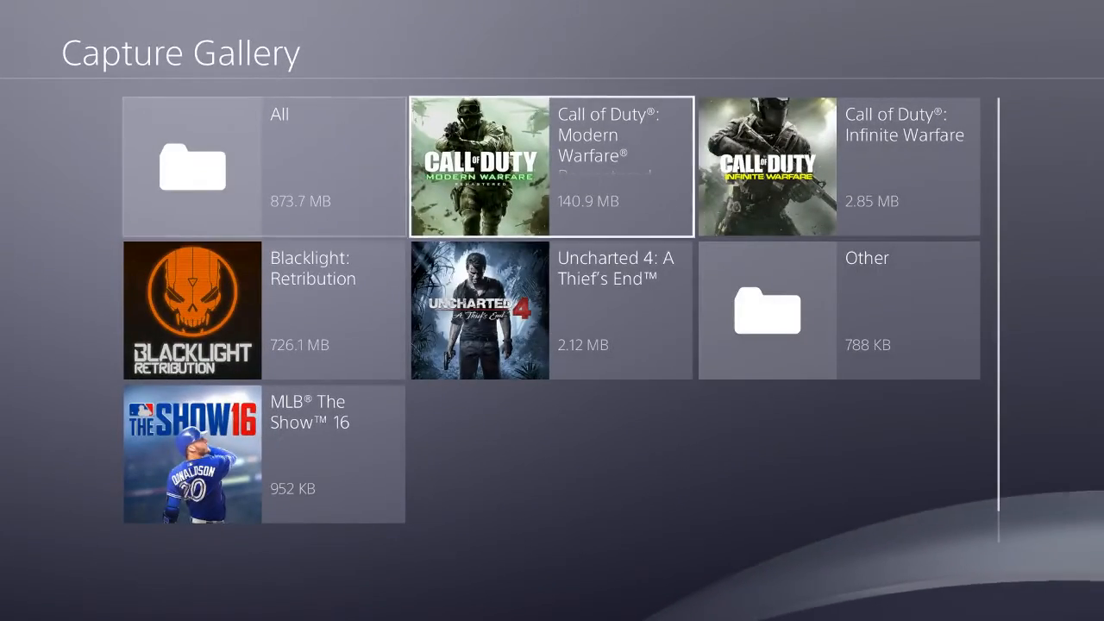
# - Open the Other captures folder and bring up the snowmobile screenshot's options menu
pyautogui.click(479, 165)
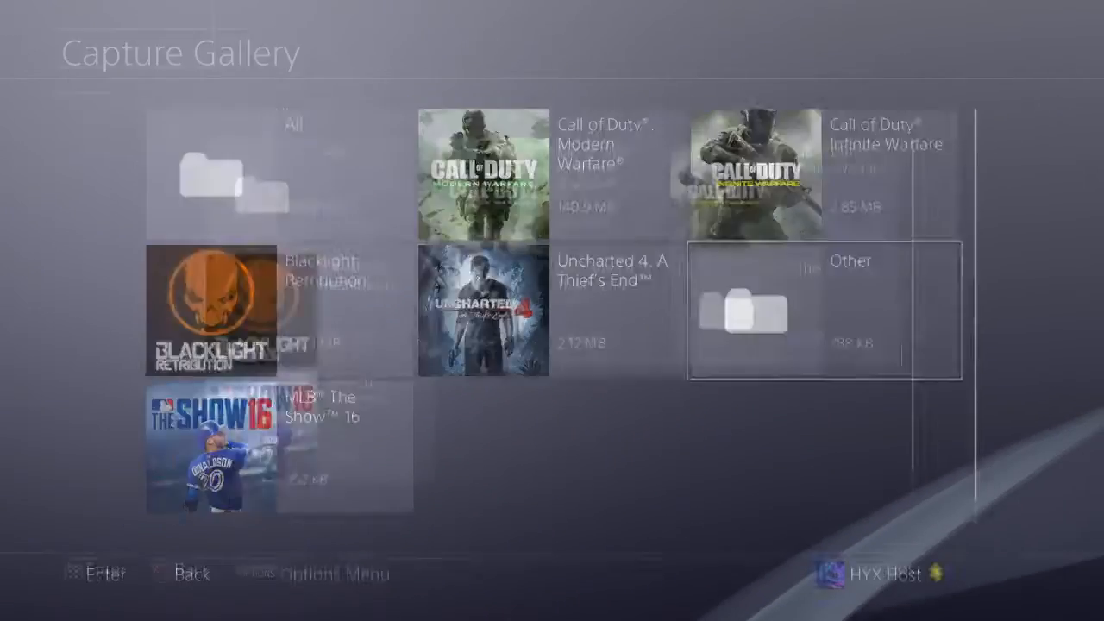
pyautogui.click(819, 311)
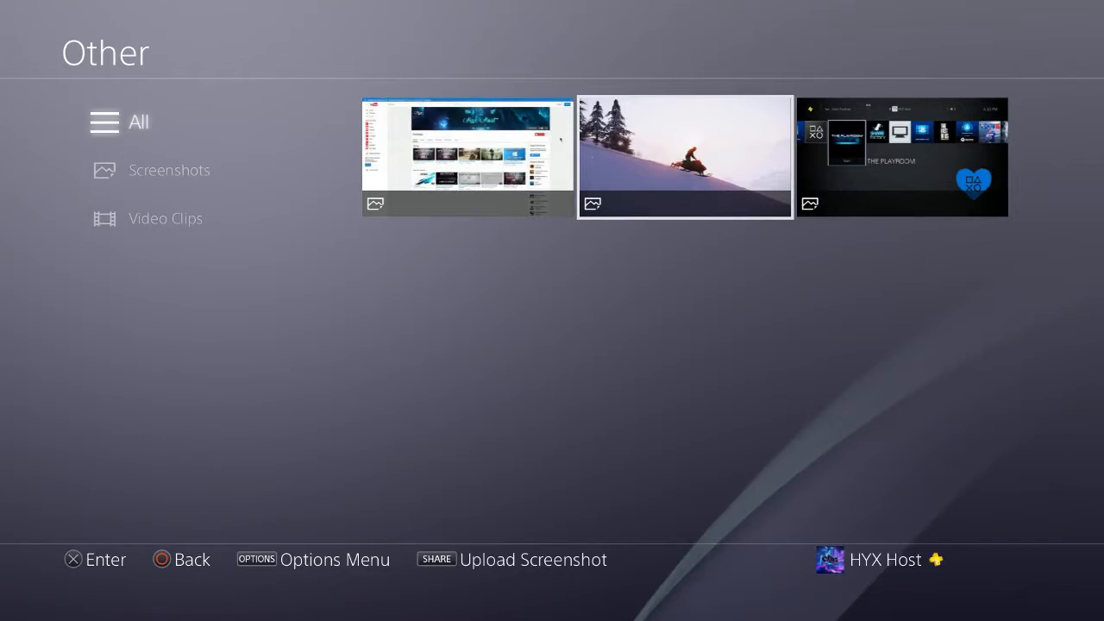
pyautogui.press('options')
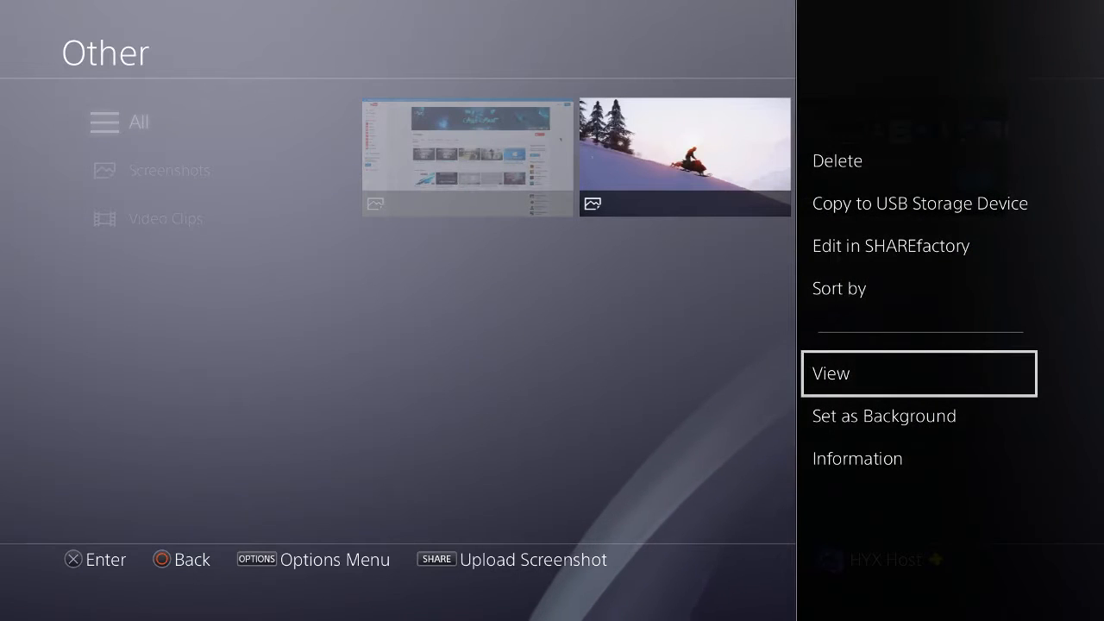
# - Set the snowmobile screenshot as background and open Select Color
pyautogui.click(883, 415)
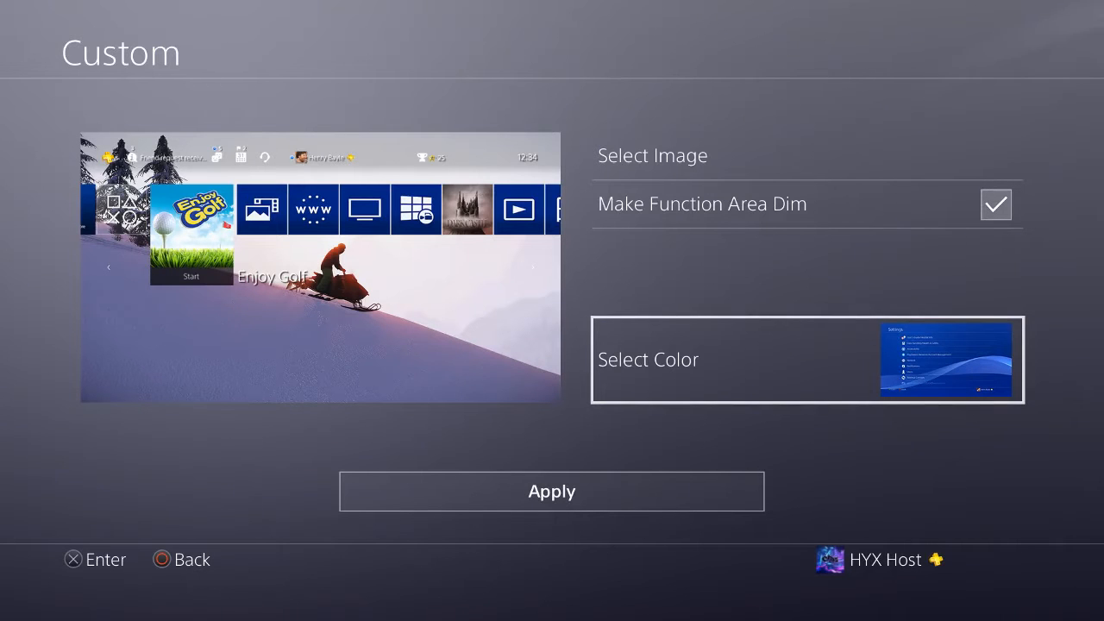
pyautogui.click(807, 360)
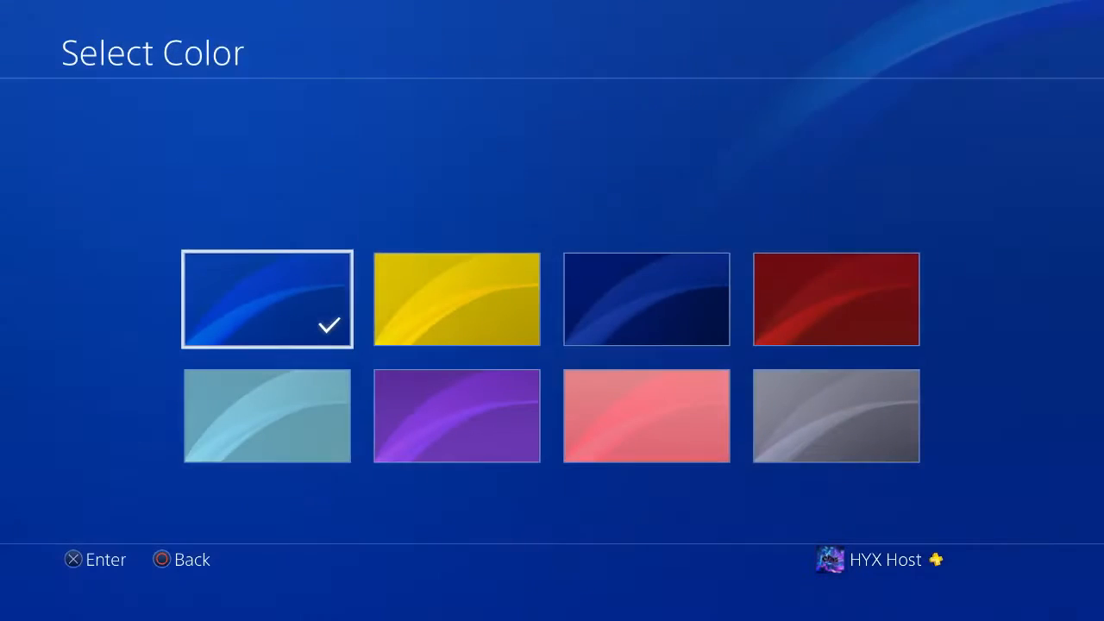
# - Pick the teal swatch in the bottom row as the theme color
pyautogui.click(457, 416)
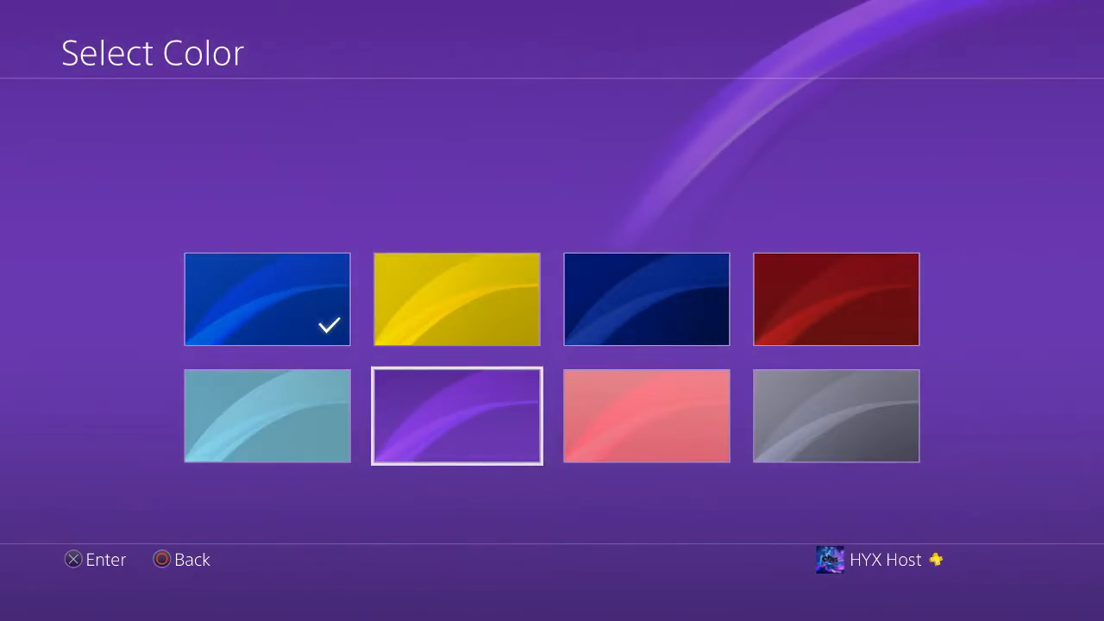
pyautogui.click(455, 414)
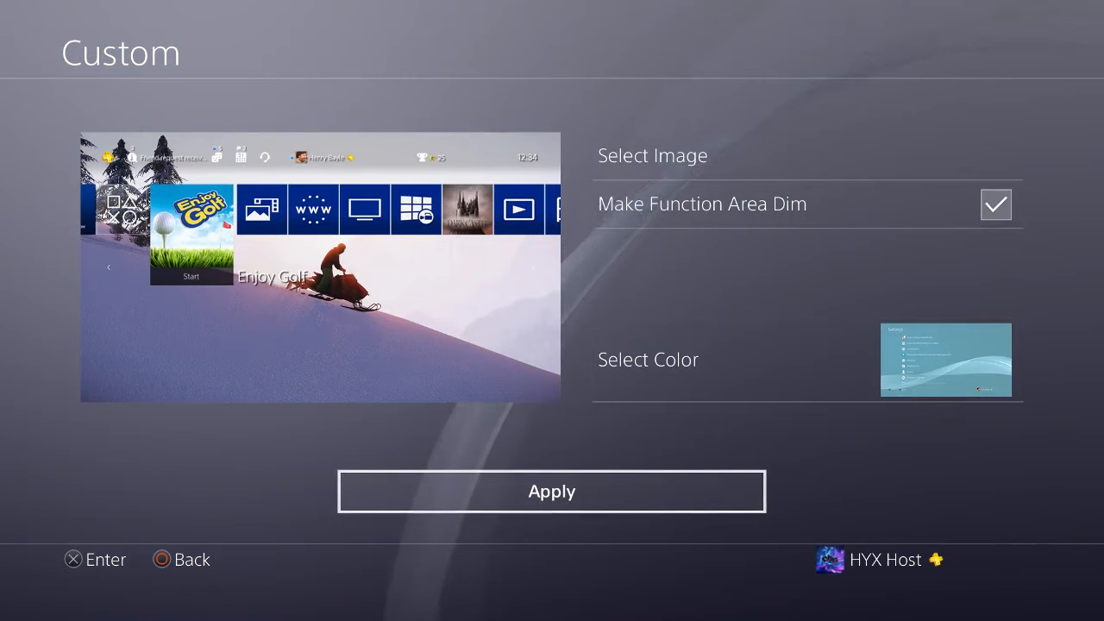
# - Apply the snowmobile background with teal color and view it on the home screen
pyautogui.click(551, 491)
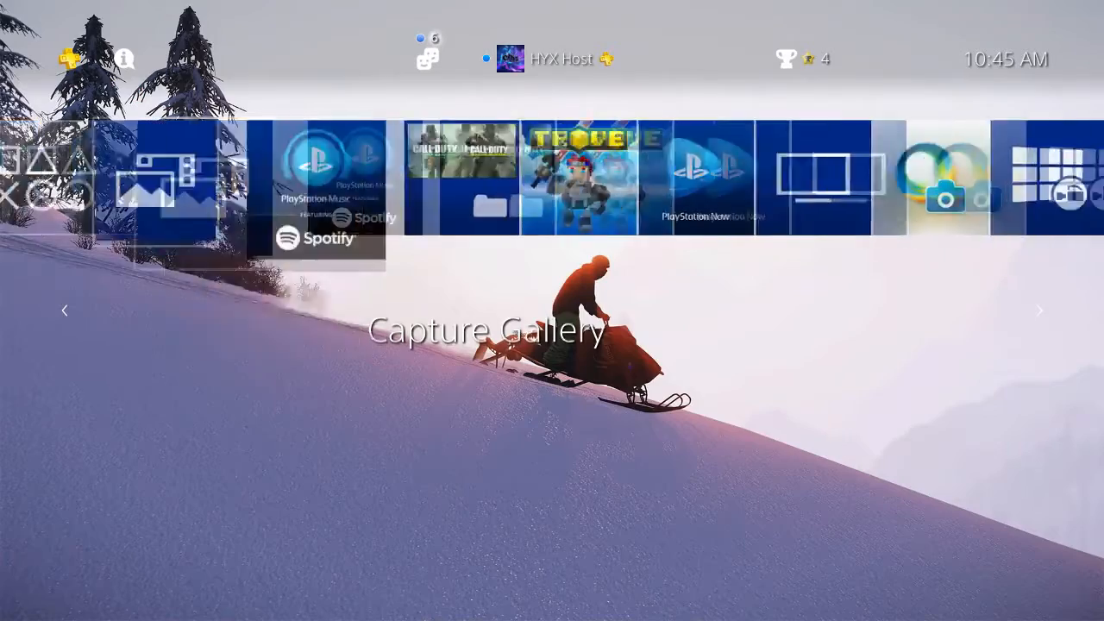
pyautogui.hscroll(-3)
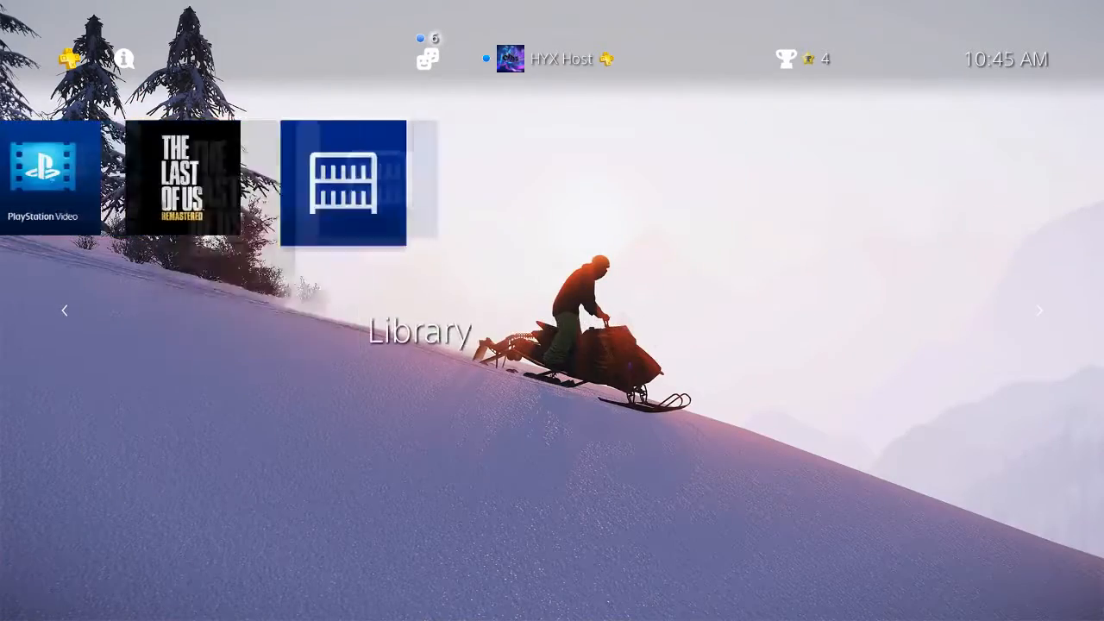
pyautogui.hscroll(3)
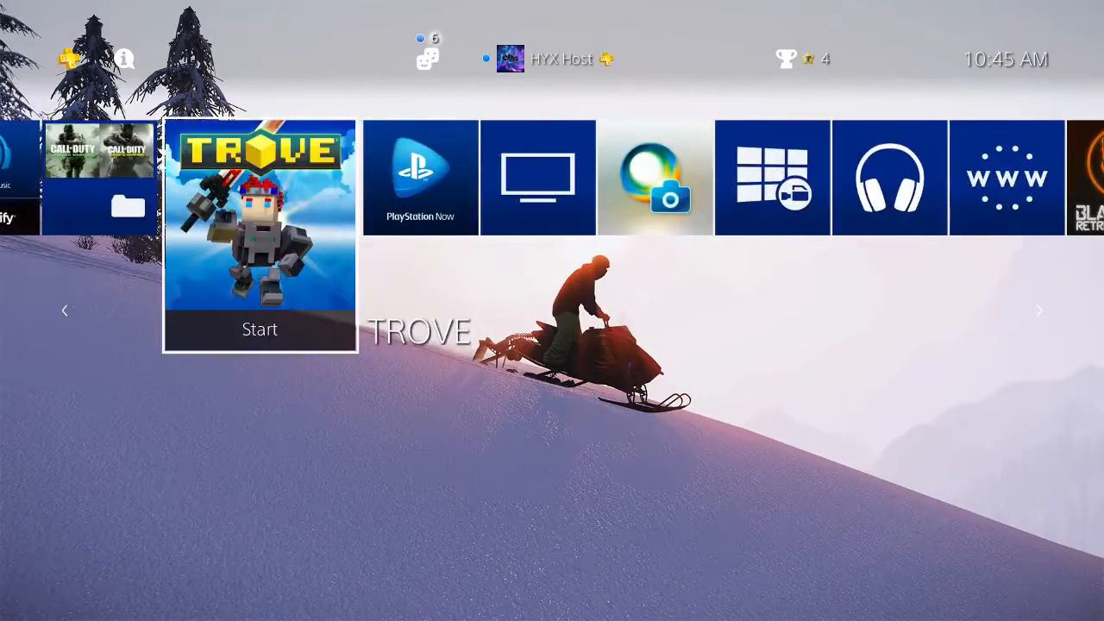